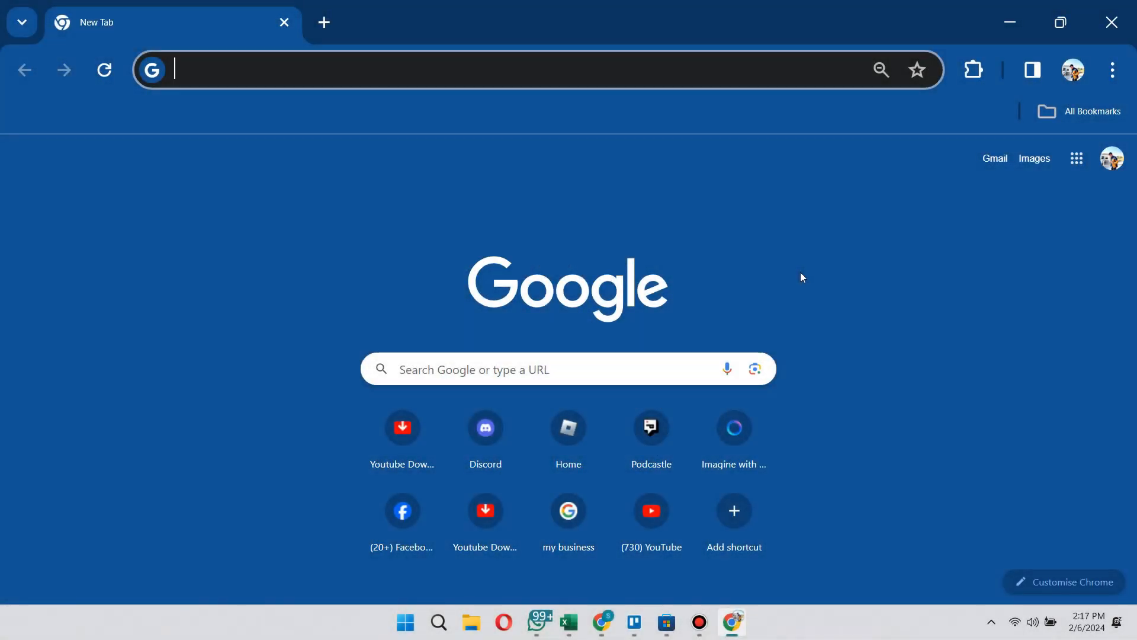
{"action": "mouse_move", "coordinate": [836, 305]}
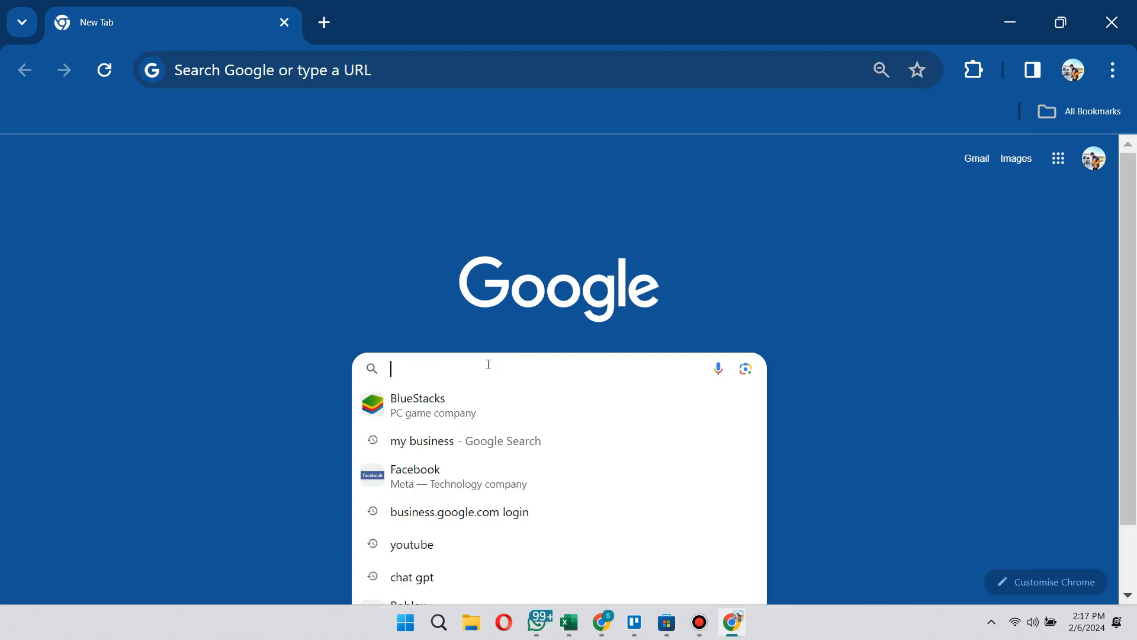
- Search Google for 'bluestacks'
{"action": "type", "text": "bluestacks"}
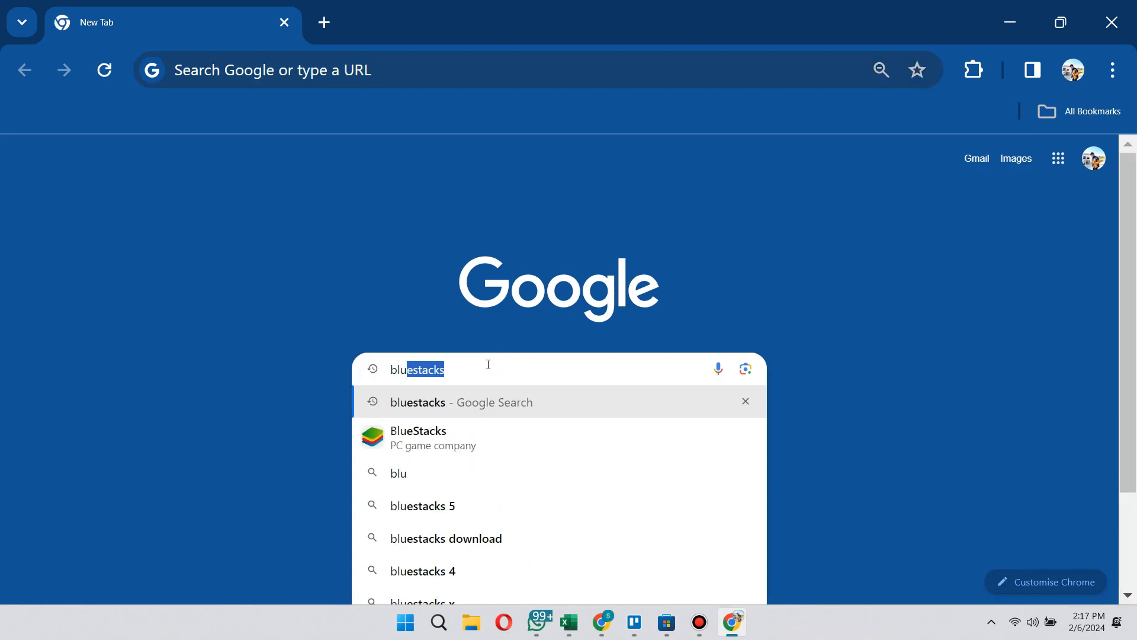
{"action": "type", "text": "estacks"}
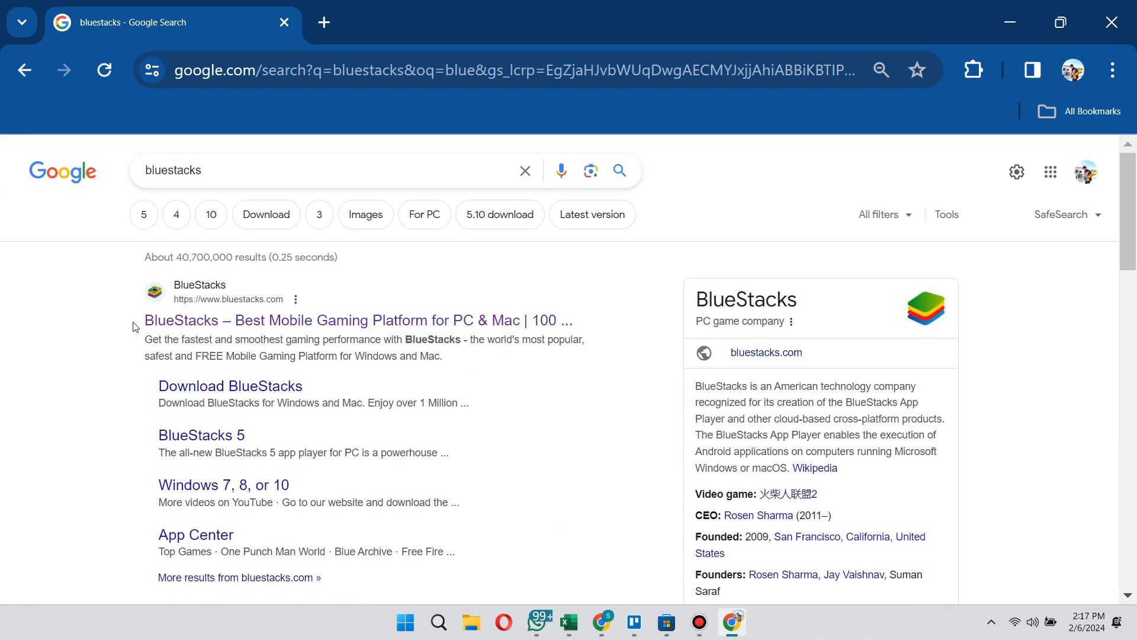
- Download BlueStacks 10 from bluestacks.com and run the installer from Downloads
{"action": "left_click", "coordinate": [357, 319]}
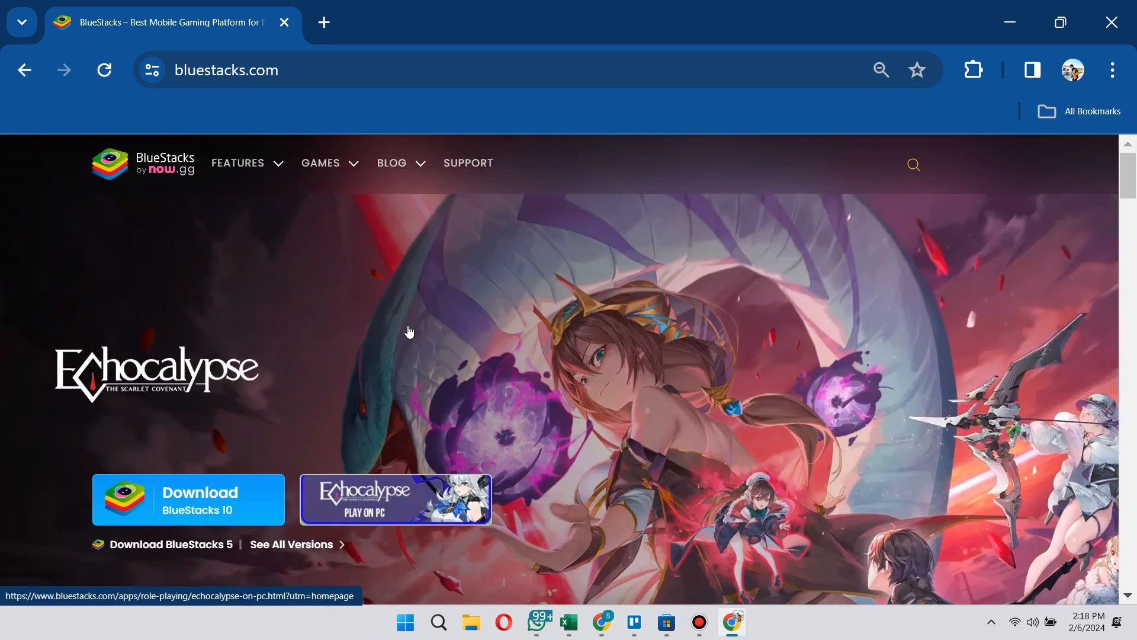
{"action": "scroll", "scroll_direction": "down", "scroll_amount": 3}
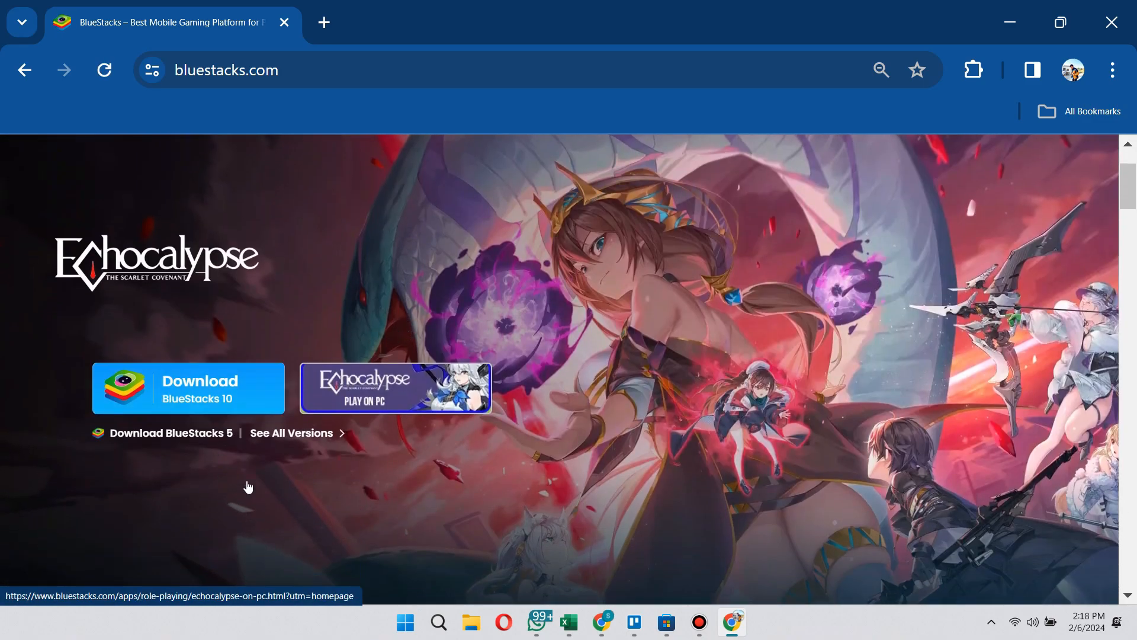
{"action": "mouse_move", "coordinate": [207, 403]}
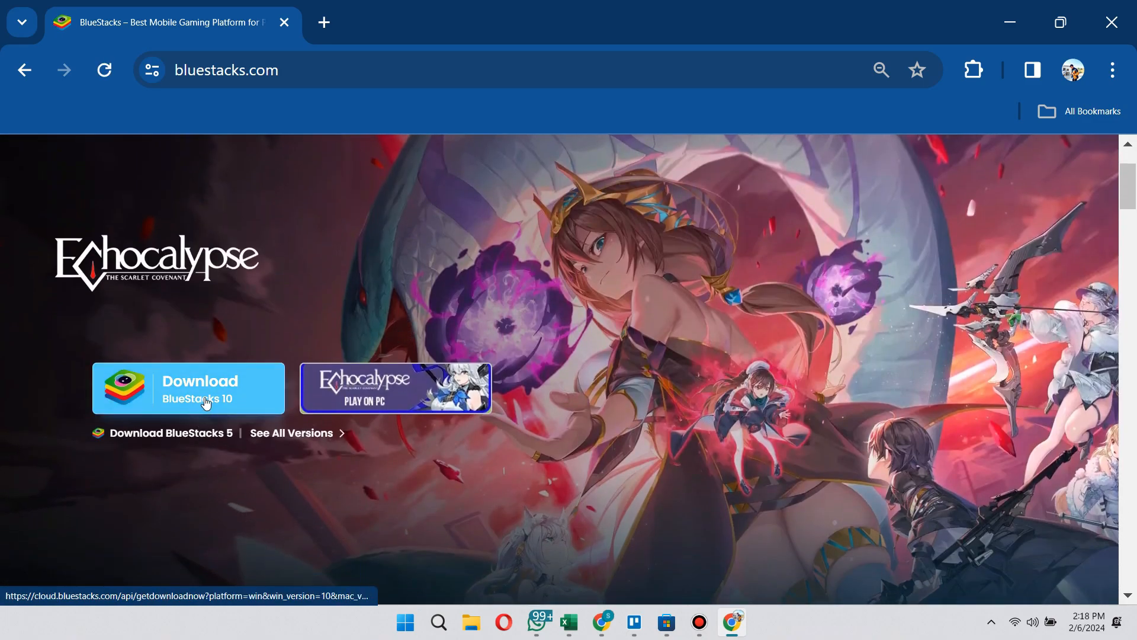
{"action": "left_click", "coordinate": [187, 388]}
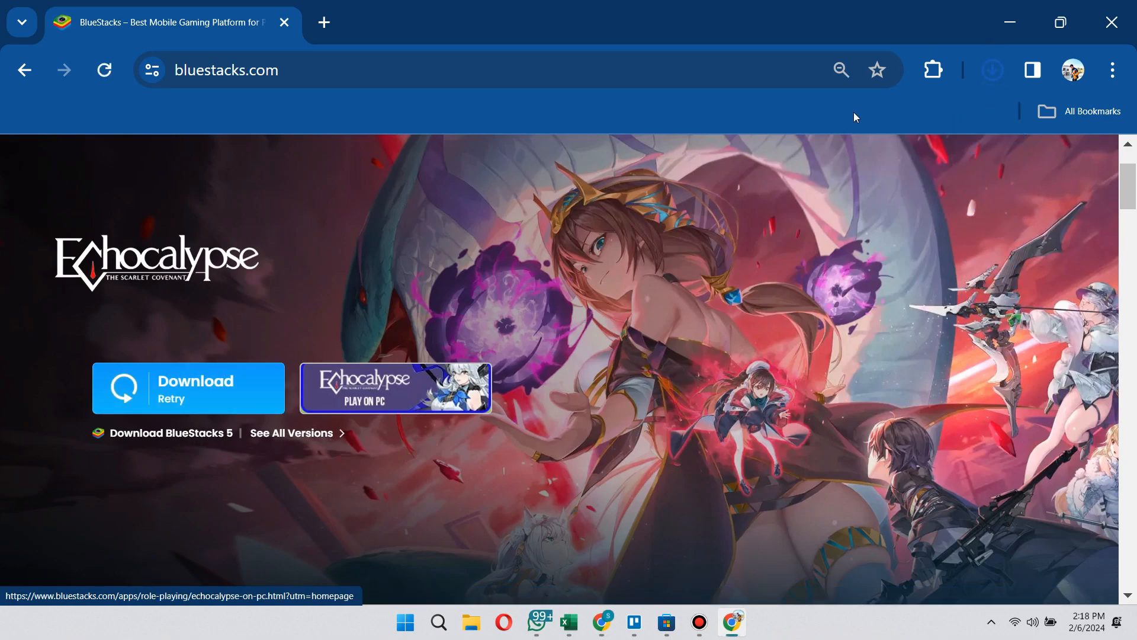
{"action": "left_click", "coordinate": [992, 70]}
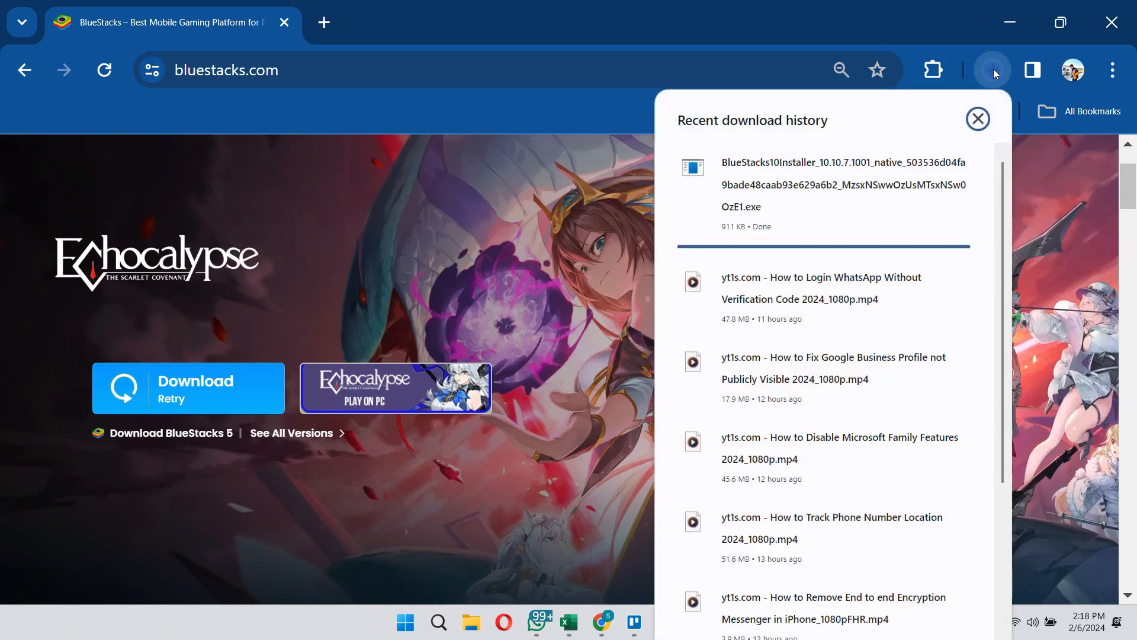
{"action": "mouse_move", "coordinate": [776, 179]}
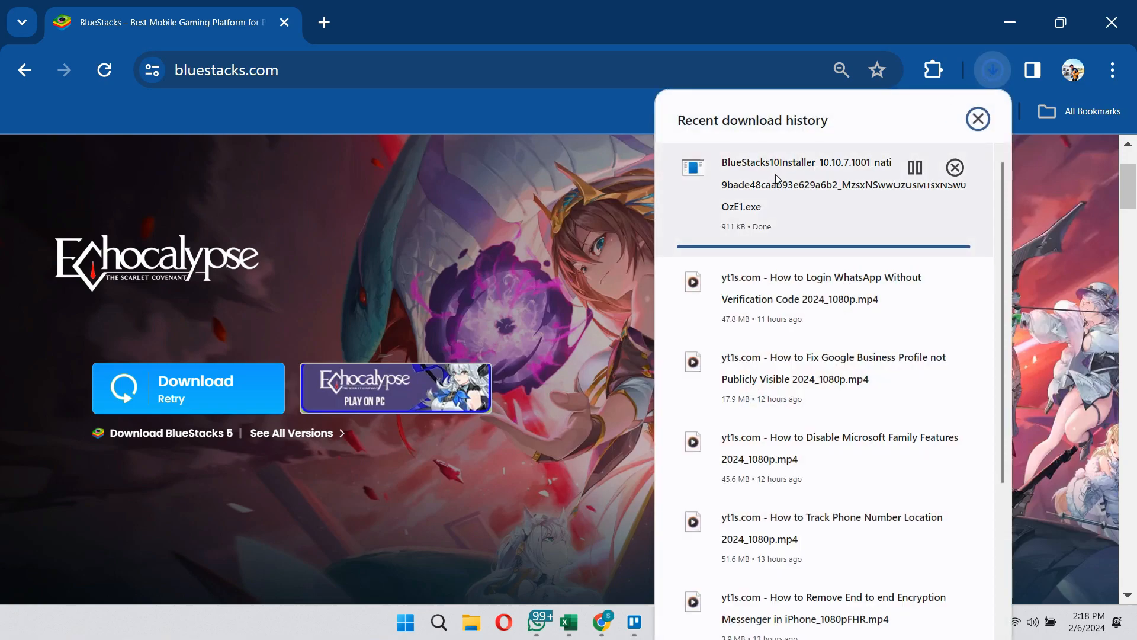
{"action": "left_click", "coordinate": [404, 621]}
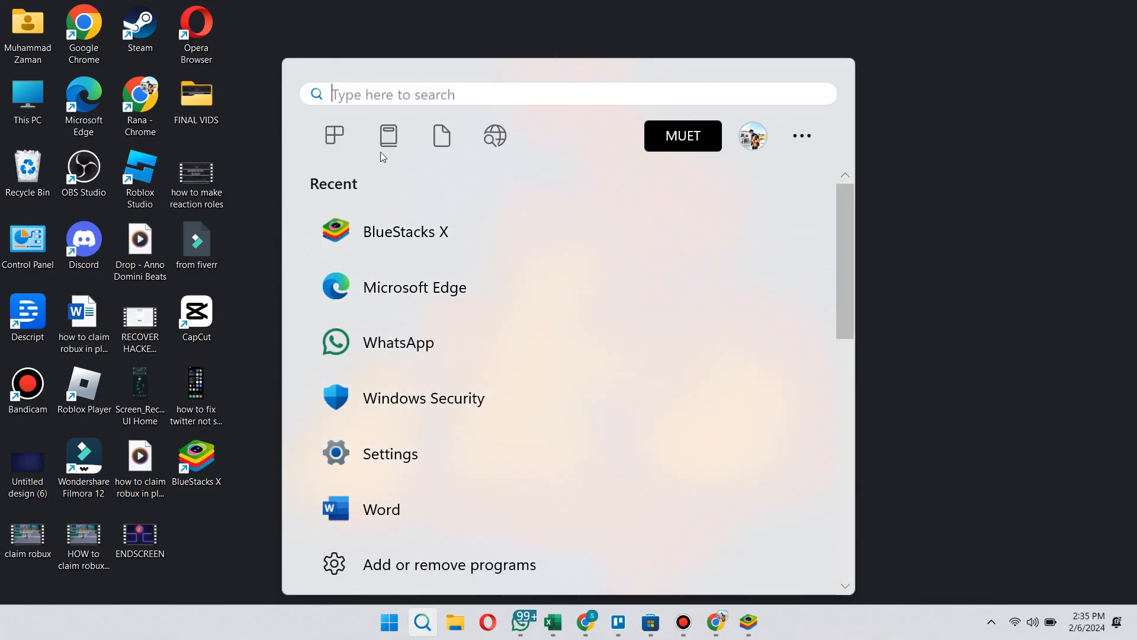
- Launch BlueStacks X, search 'geome', and open the Geometry Dash page
{"action": "type", "text": "blue"}
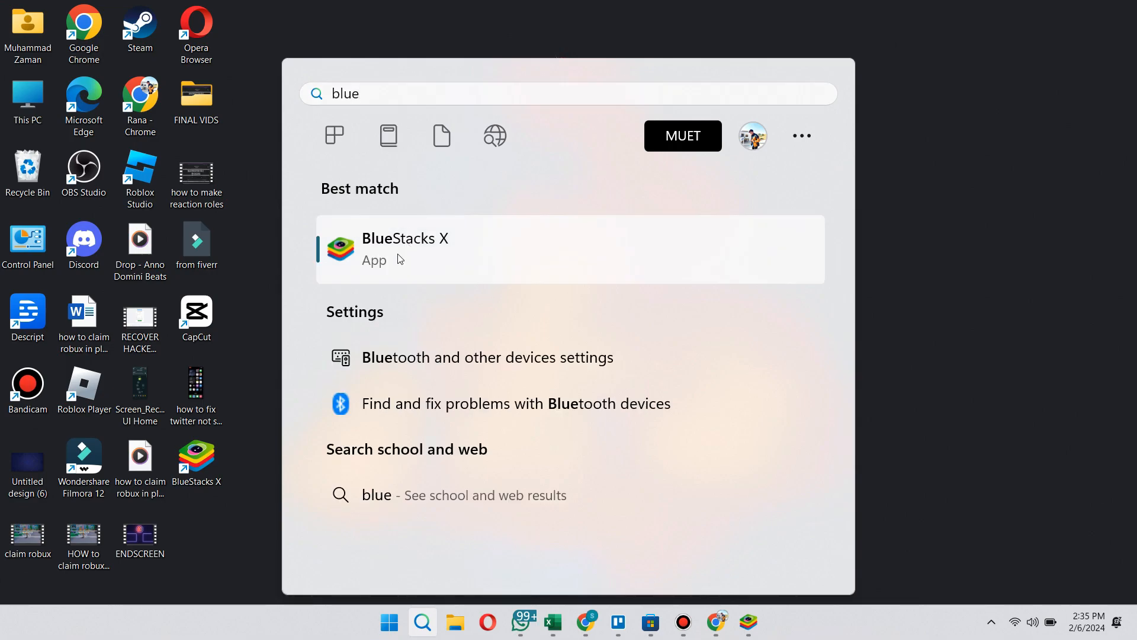
{"action": "left_click", "coordinate": [405, 249]}
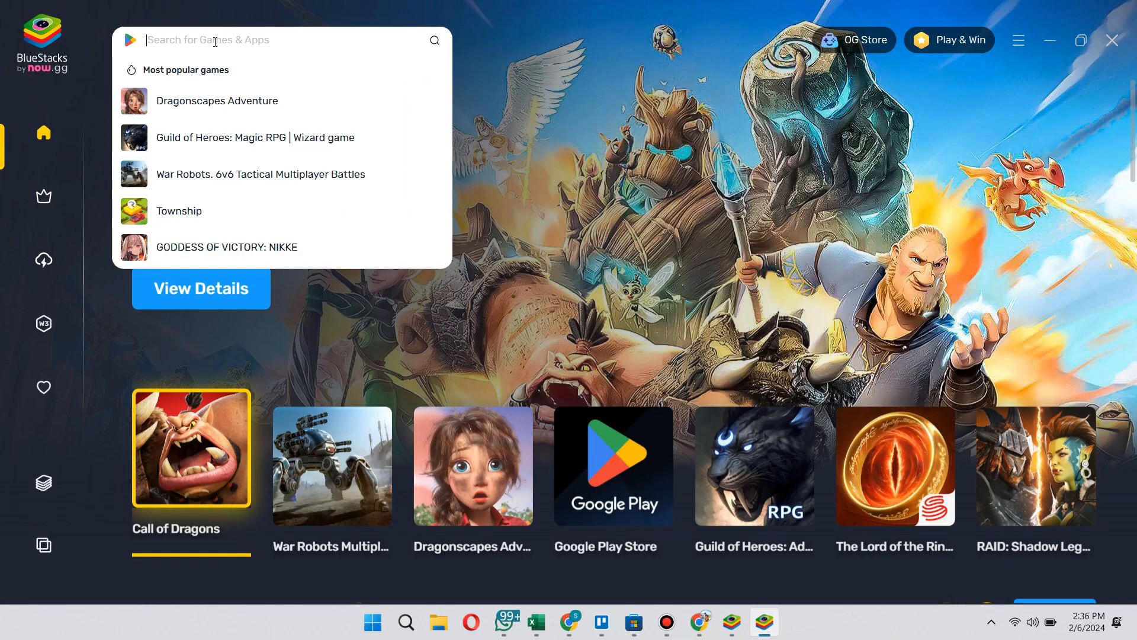
{"action": "type", "text": "geom"}
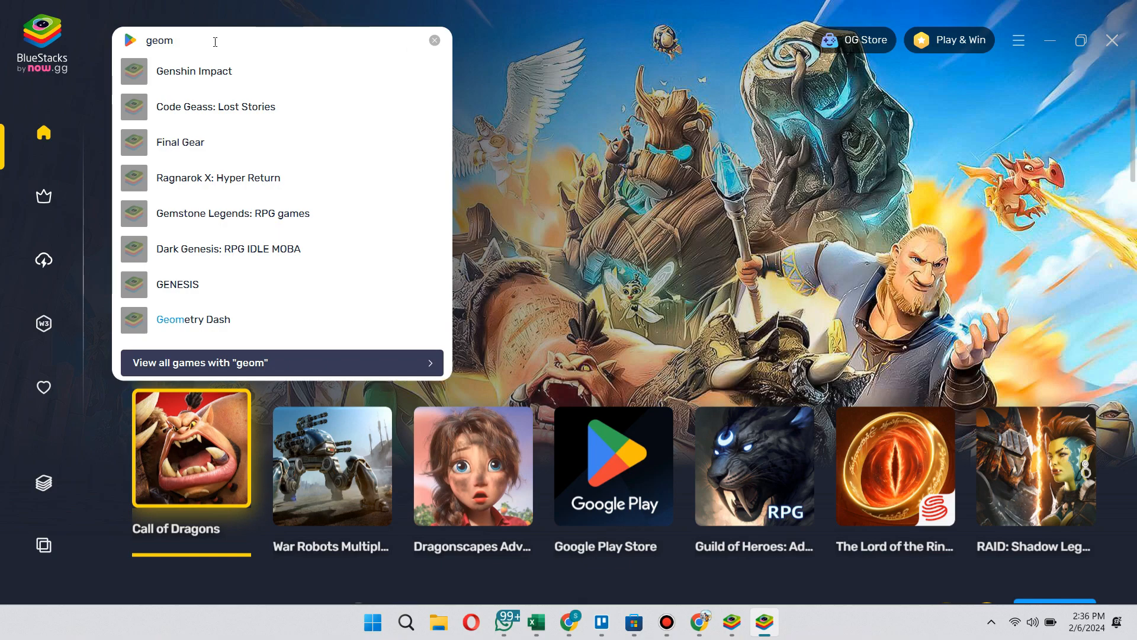
{"action": "type", "text": "e"}
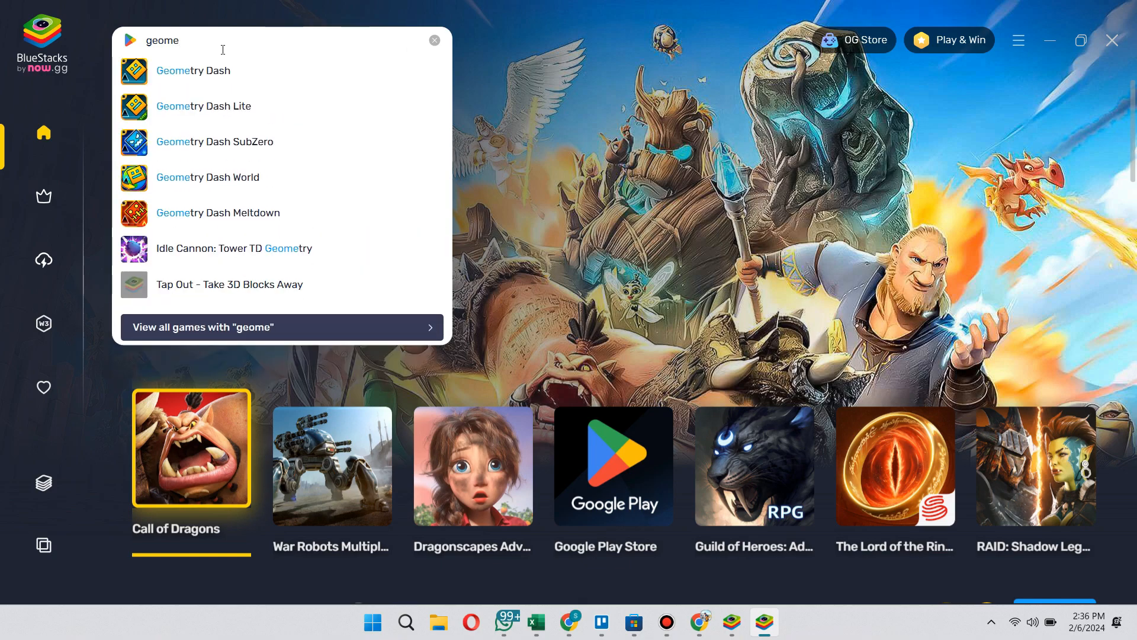
{"action": "left_click", "coordinate": [193, 71]}
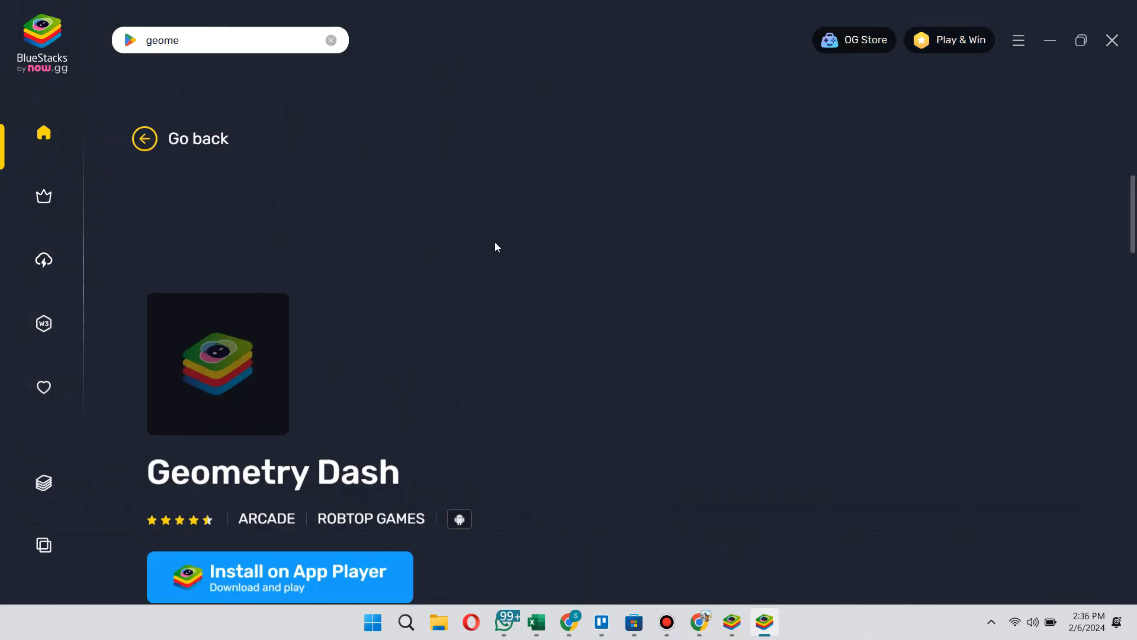
{"action": "scroll", "scroll_direction": "down", "scroll_amount": 3}
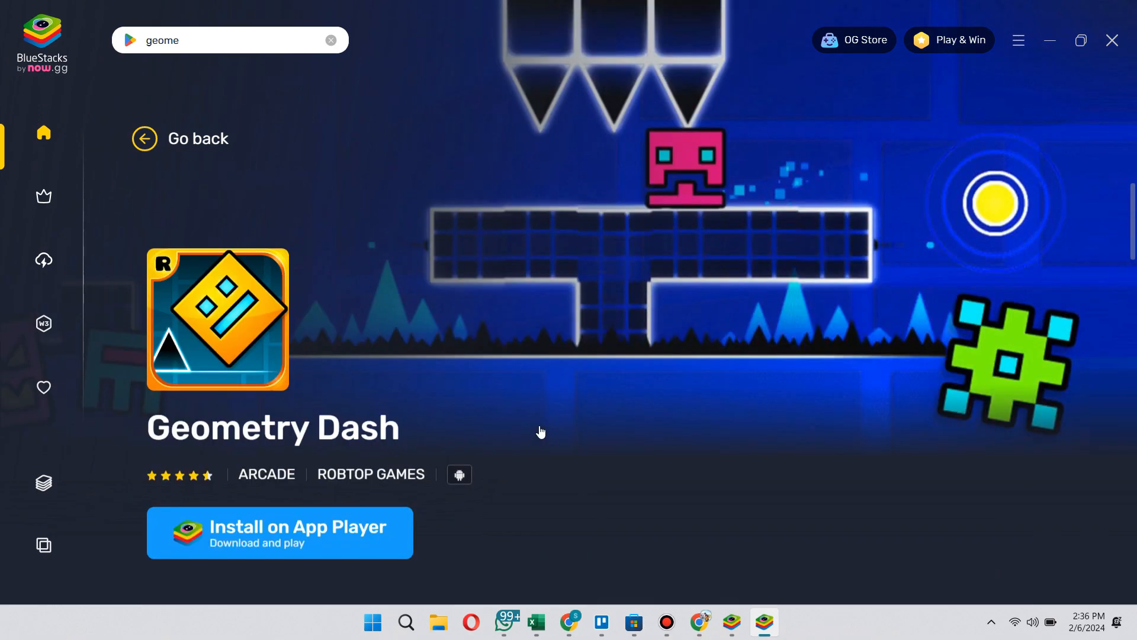
{"action": "mouse_move", "coordinate": [645, 518]}
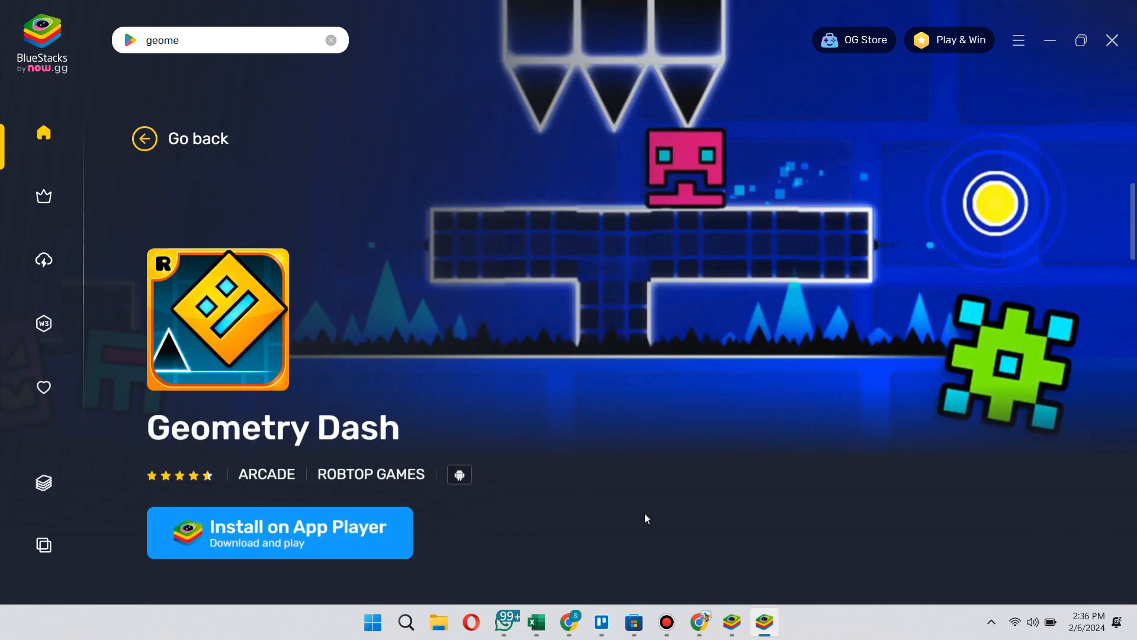
{"action": "mouse_move", "coordinate": [639, 499]}
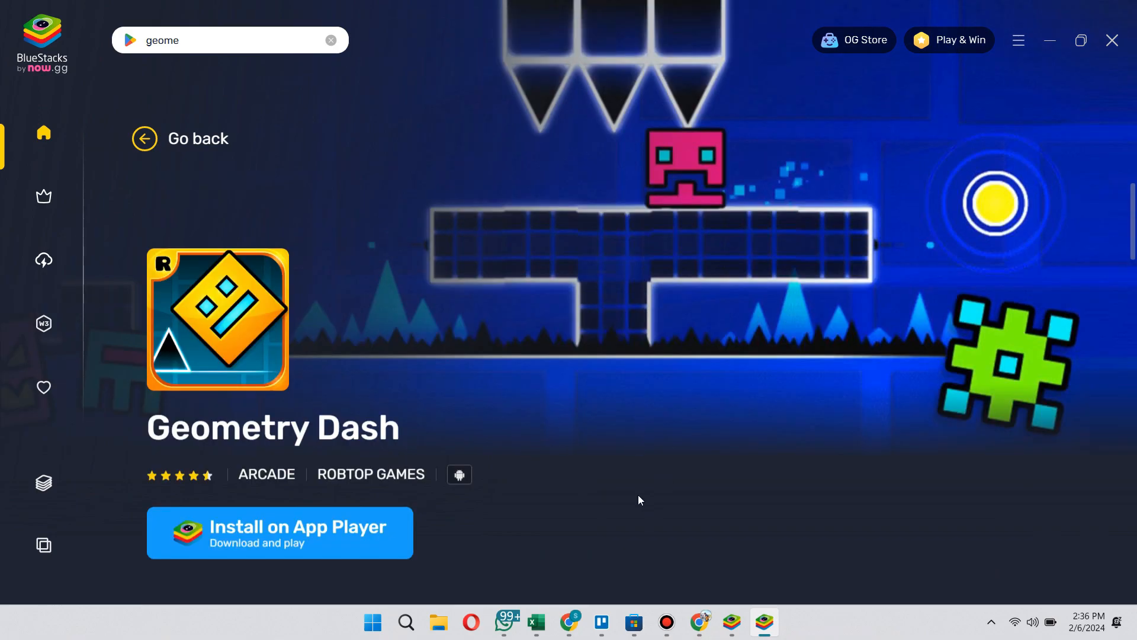